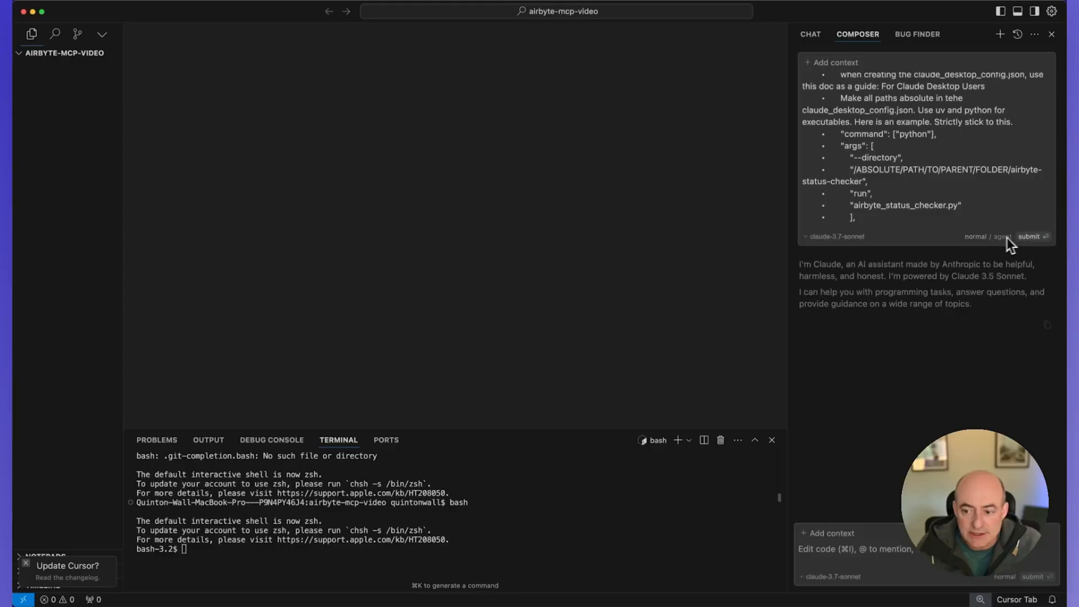
Submit the Composer prompt asking the assistant to build the Airbyte MCP server.
click(1028, 236)
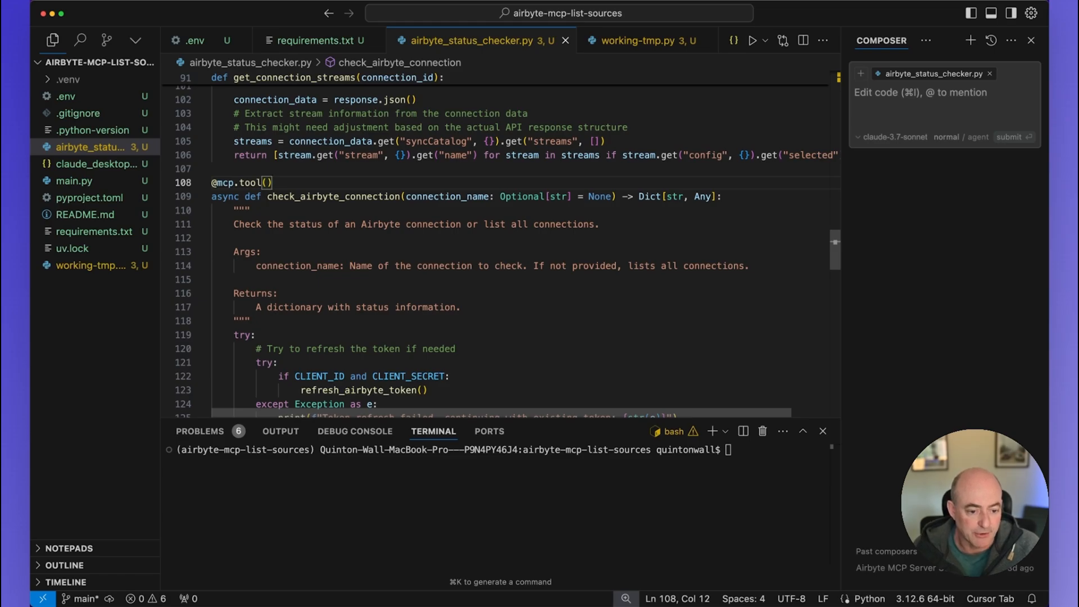
View claude_desktop_config.json registering airbyte-status-checker via the uv command.
click(97, 164)
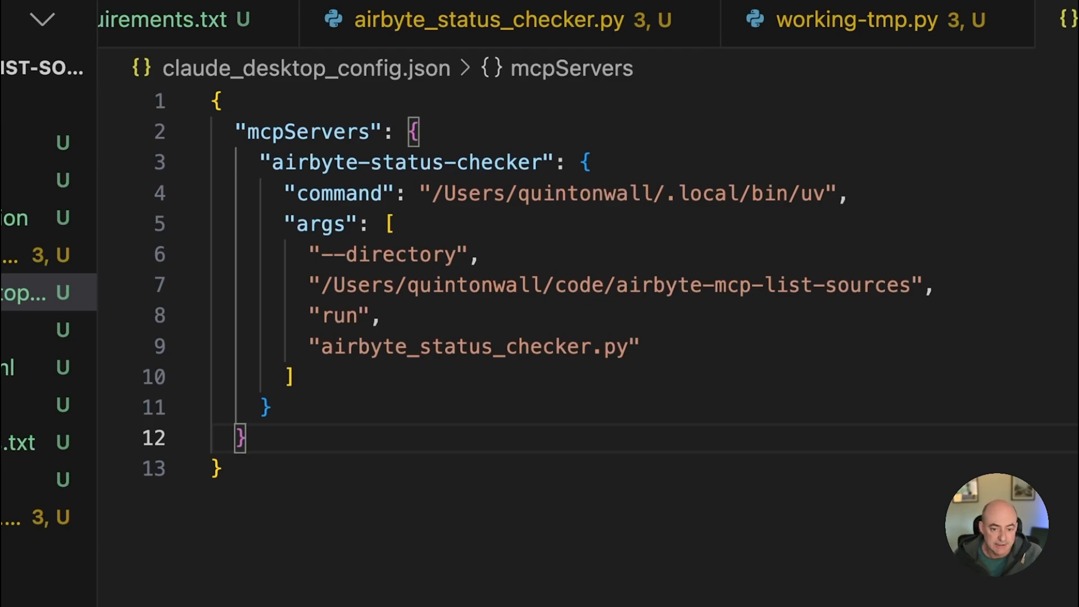
click(244, 438)
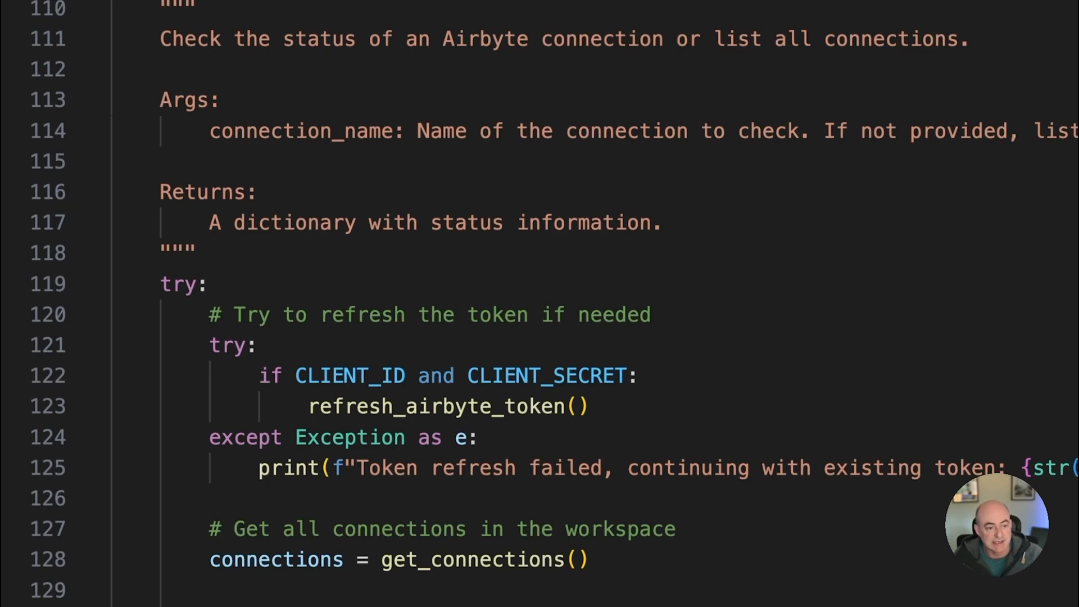
Scroll through check_airbyte_connection to its logic listing all connections when none is named.
scroll(down, 3)
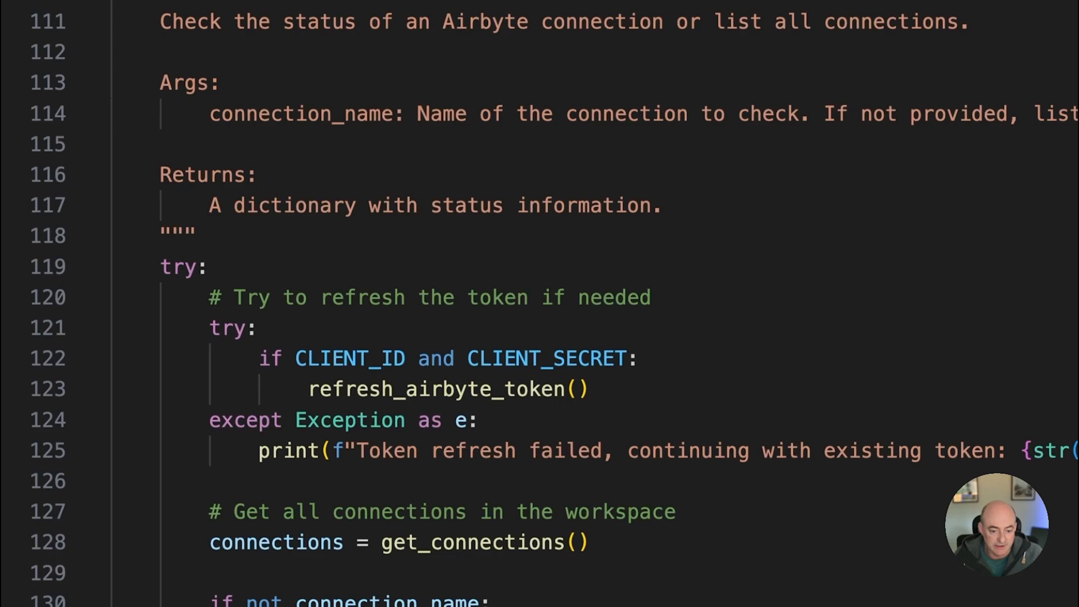
scroll(down, 3)
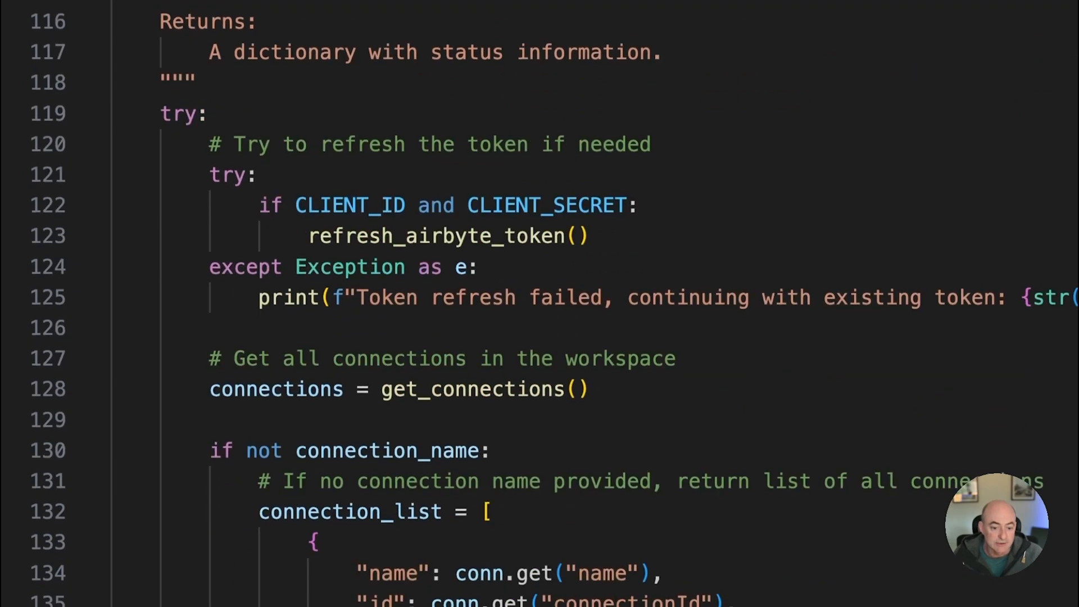
mouse_move(471, 389)
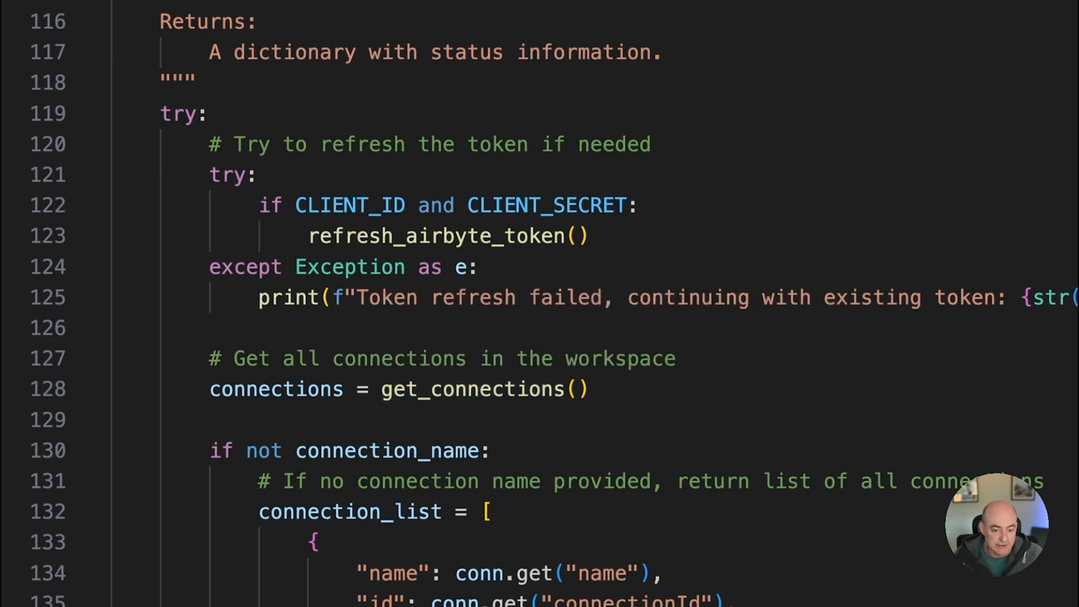
scroll(down, 3)
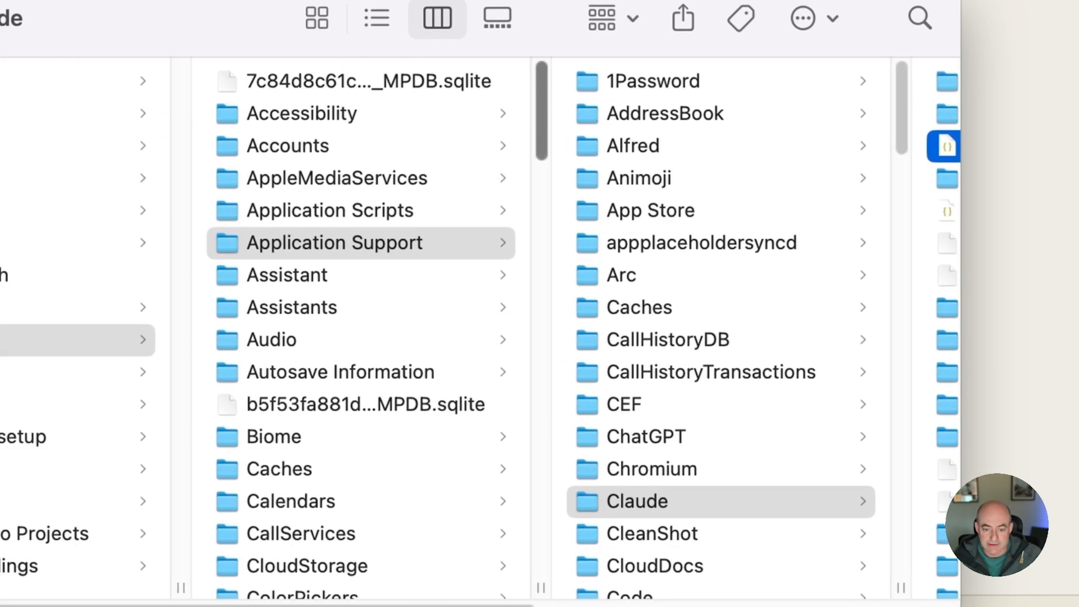
Enter the Claude folder under Library > Application Support.
click(631, 501)
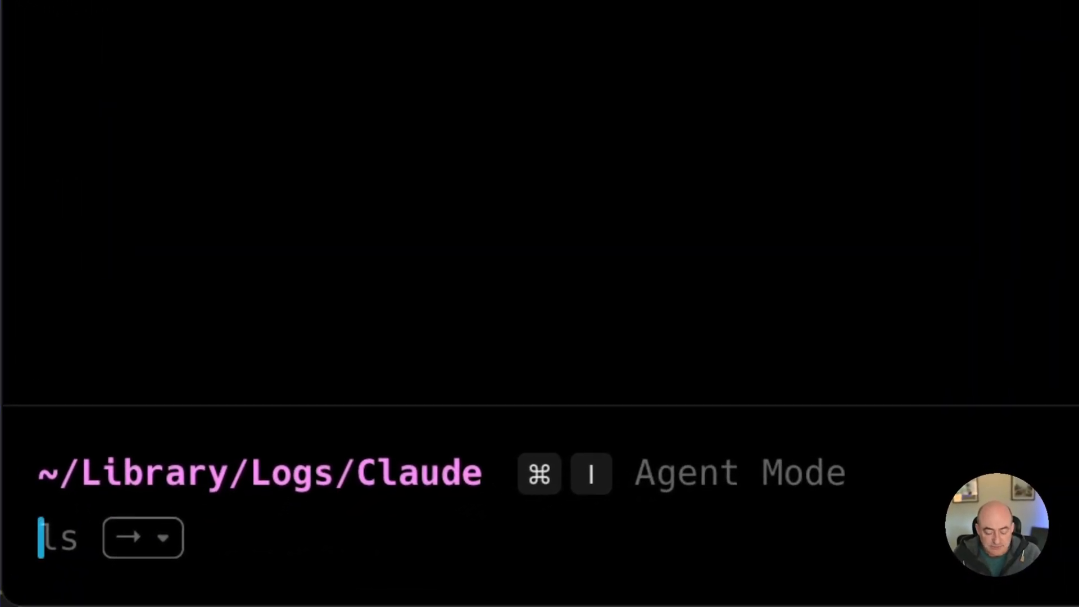
List ~/Library/Logs/Claude and view mcp-server-airbyte-status-checker.log with less.
key(Enter)
text(less mcp)
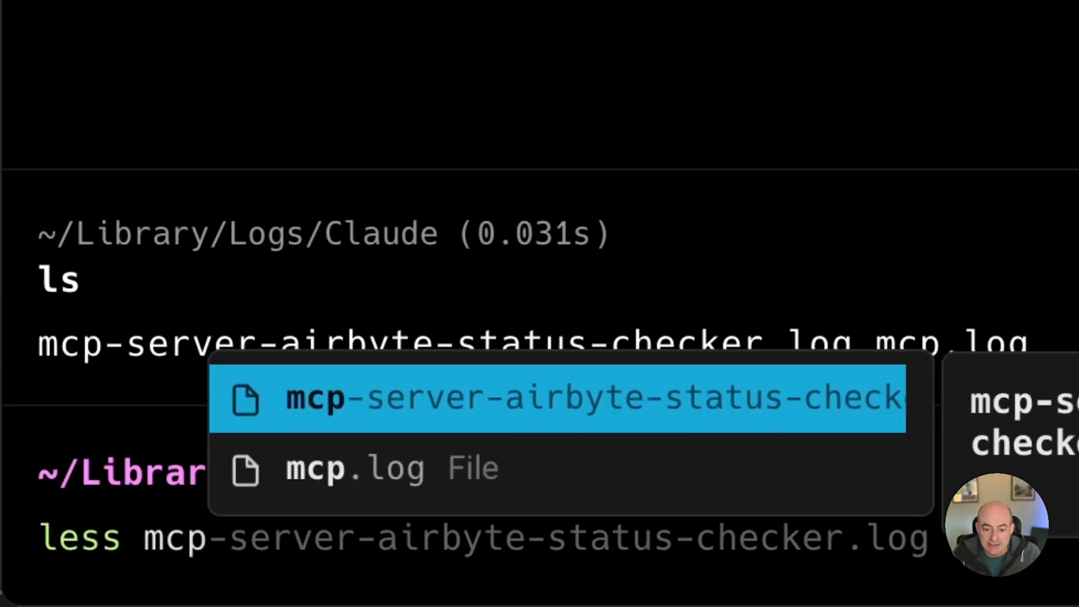
key(Enter)
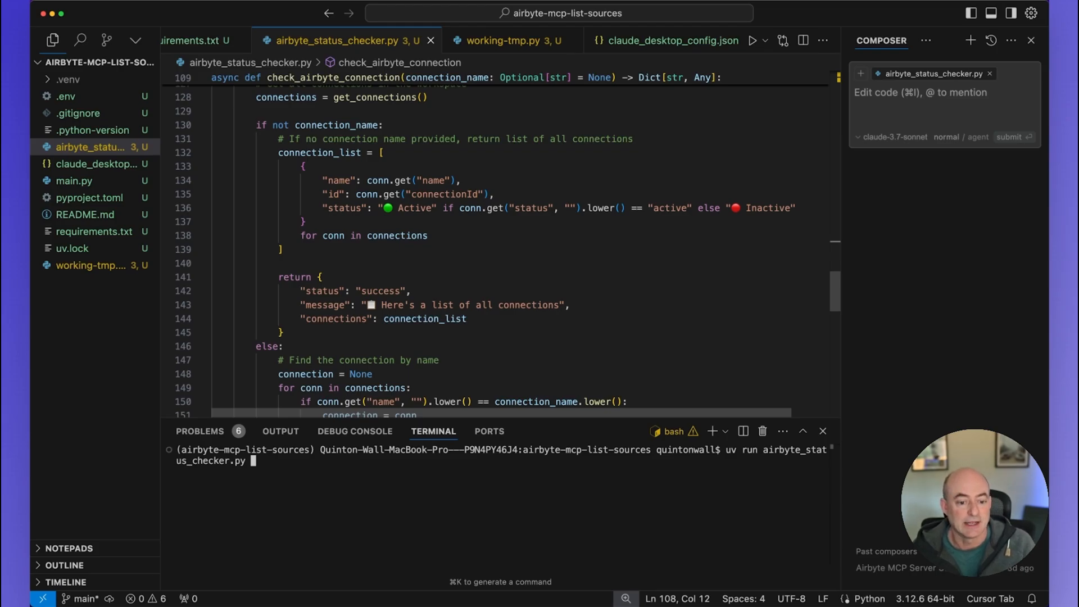
mouse_move(329, 317)
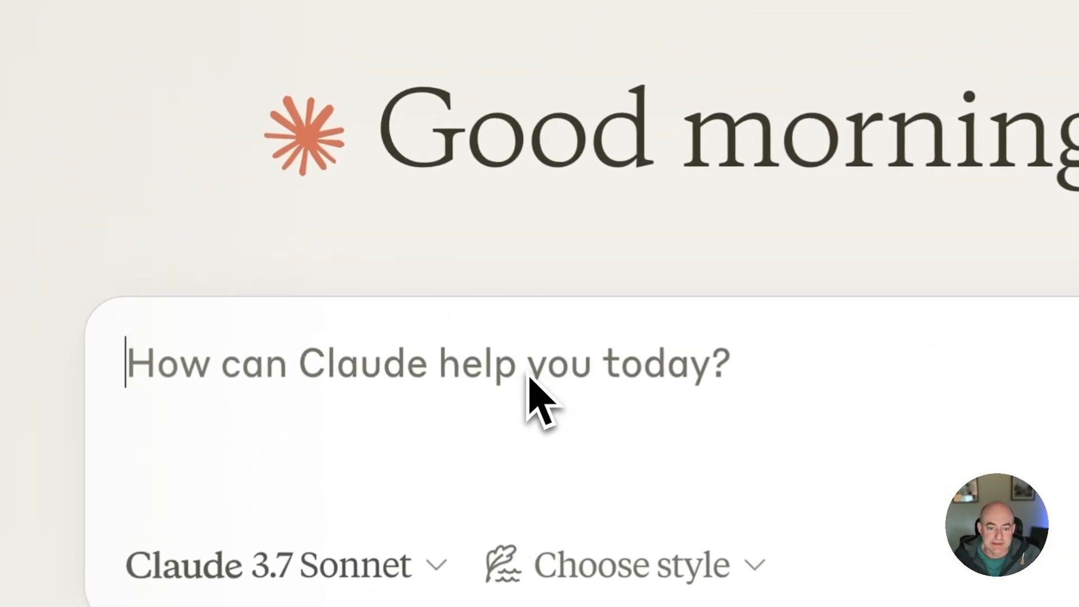
Ask Claude 'Show me a list of my connections in Airbyte' and allow the check_airbyte_connection tool.
text(Show me)
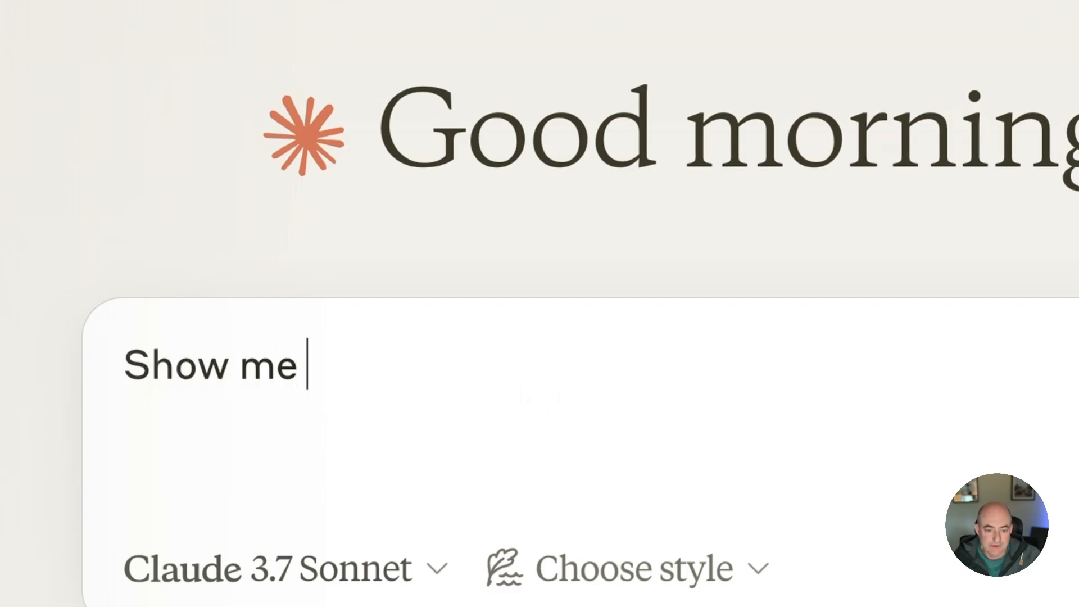
text(a list of my)
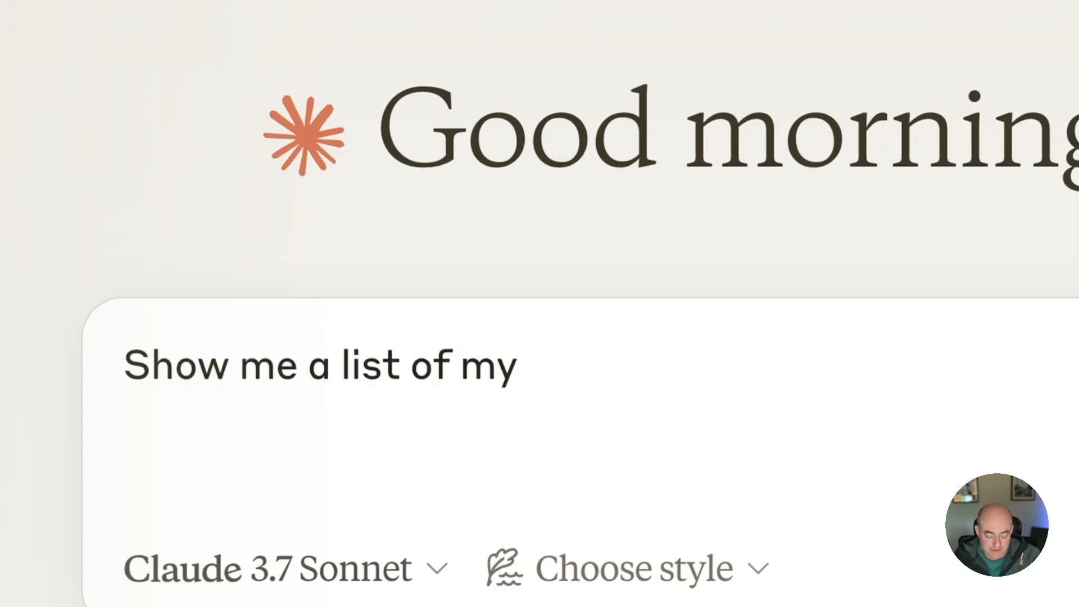
text(connections in A)
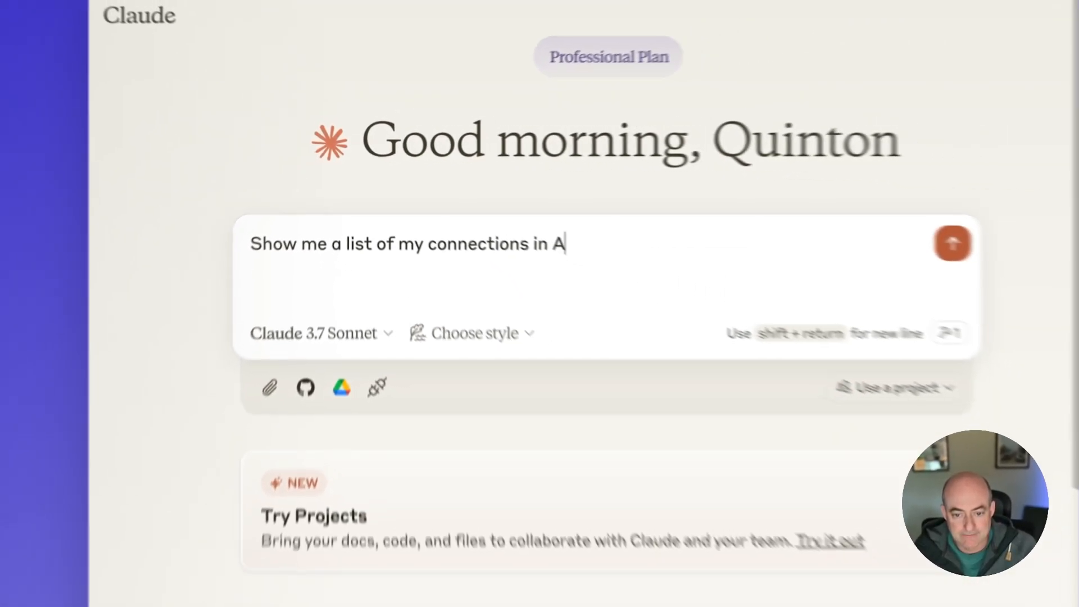
text(irbyte)
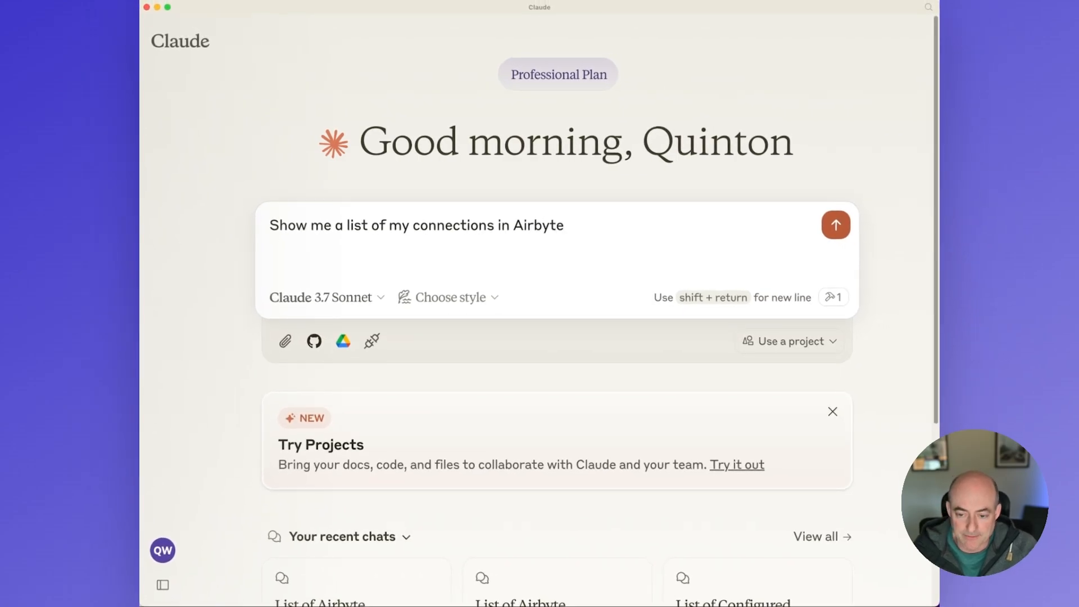
click(835, 225)
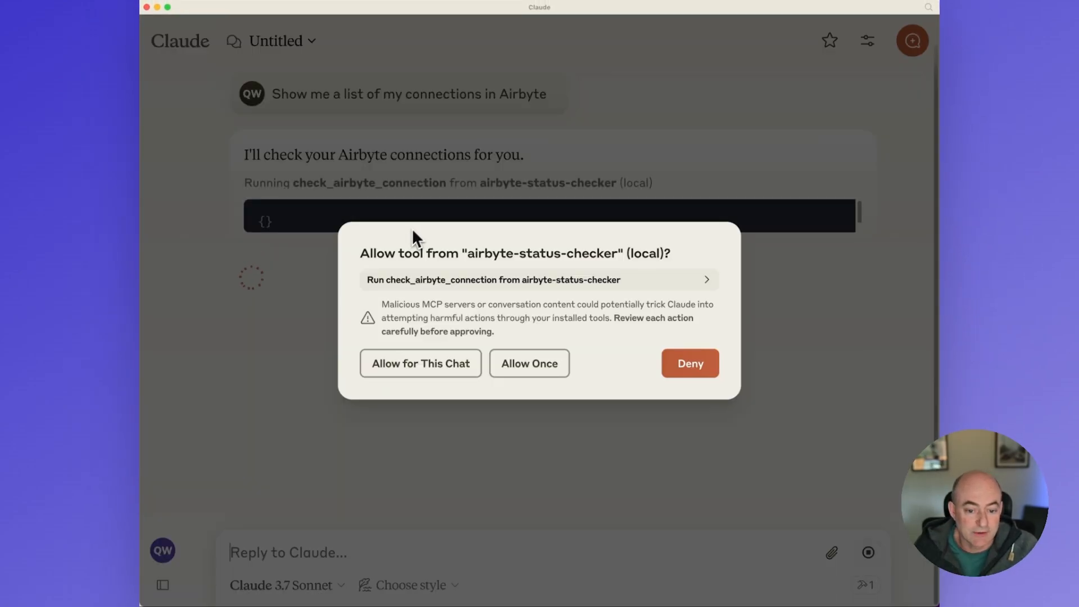
click(420, 363)
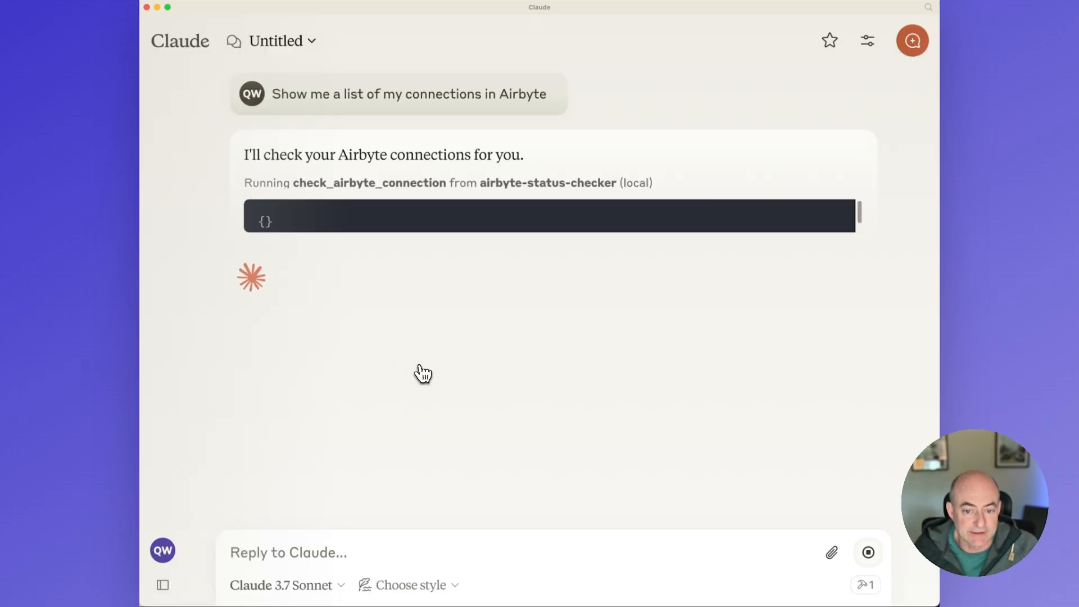